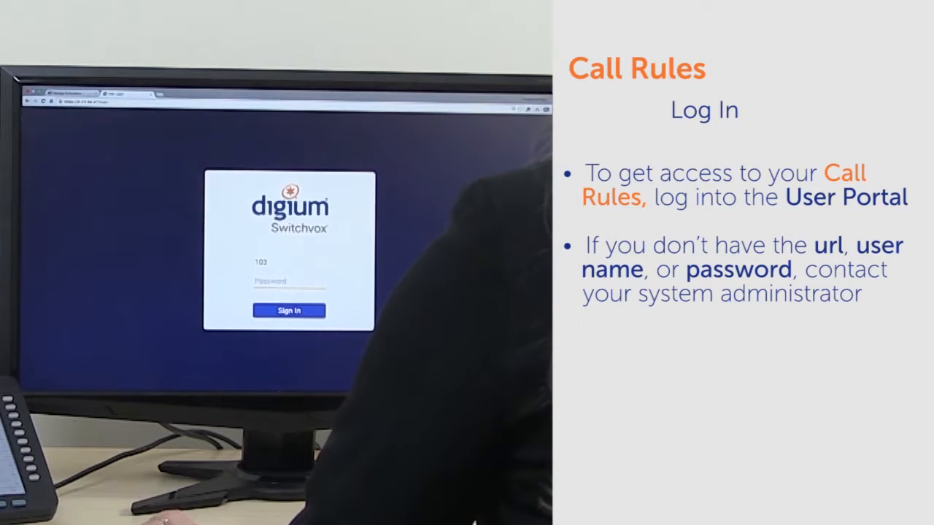
# - Sign in to the user portal with the account password
pyautogui.write('password')
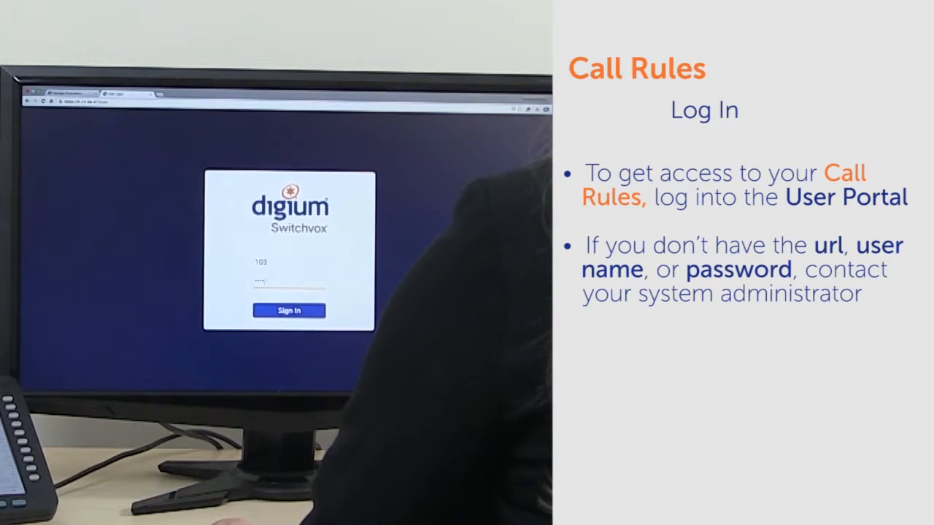
pyautogui.click(289, 310)
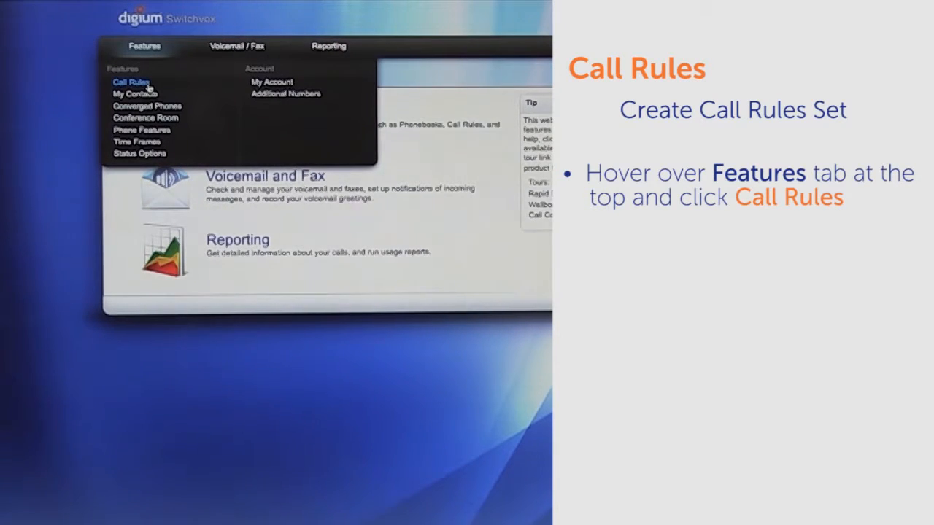
# - Go to Features > Call Rules to list the standard and Do Not Disturb rule sets
pyautogui.click(130, 82)
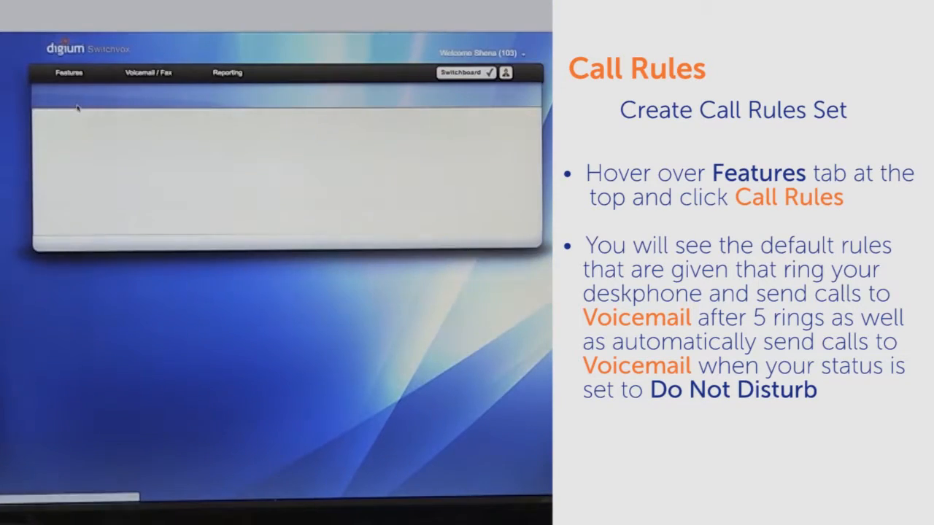
pyautogui.click(66, 72)
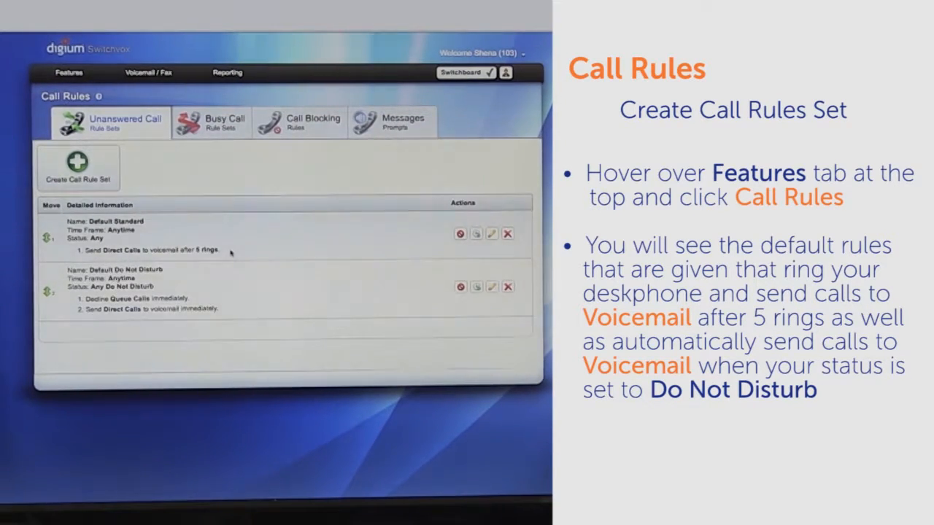
pyautogui.moveTo(179, 272)
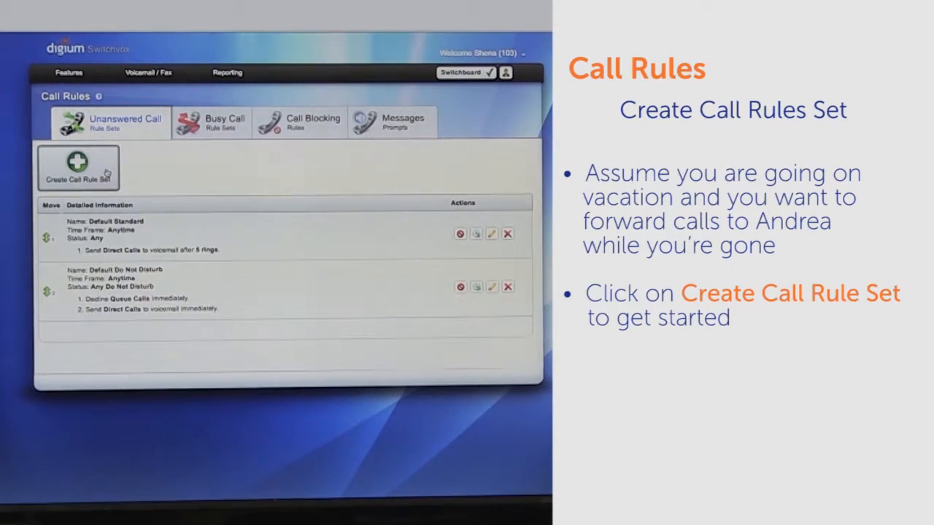
# - Save a new rule set named 'On Vacation' with Rule Set Status Extended Away > Vacation
pyautogui.click(78, 168)
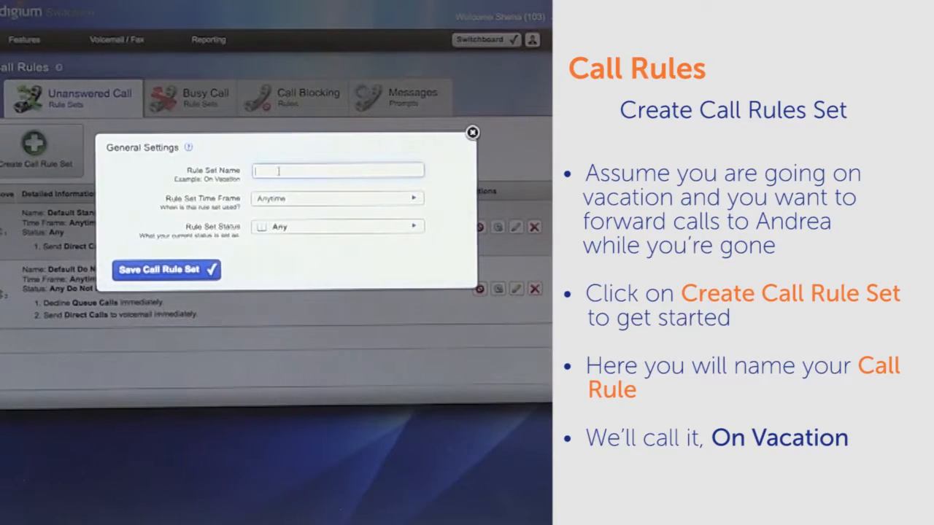
pyautogui.write('On Vacation')
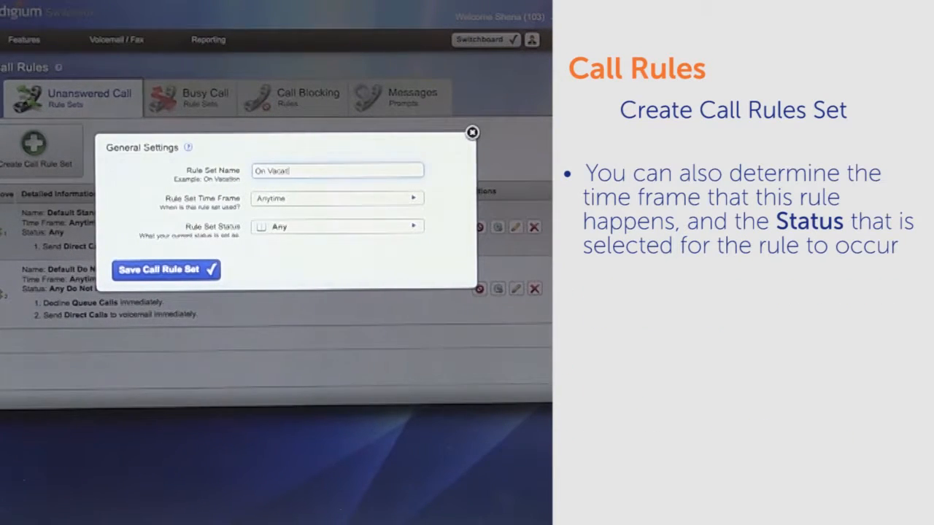
pyautogui.click(337, 198)
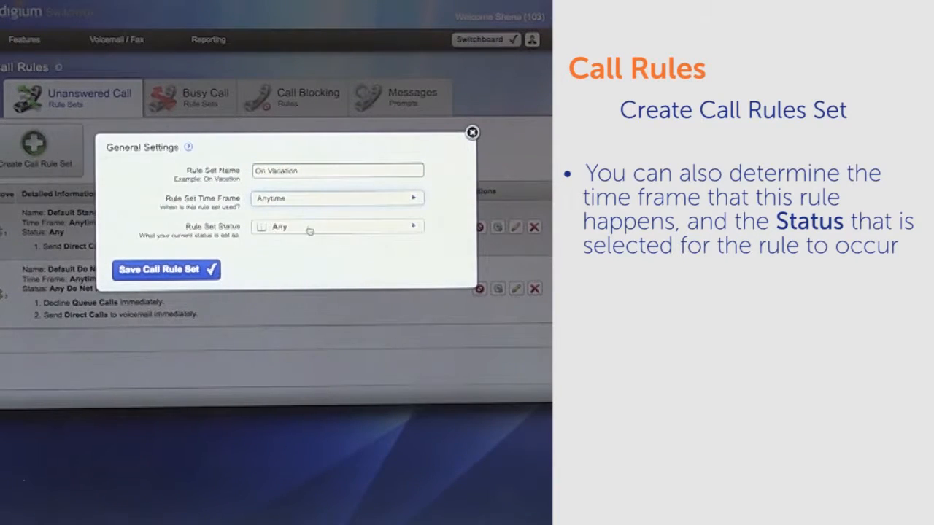
pyautogui.click(337, 226)
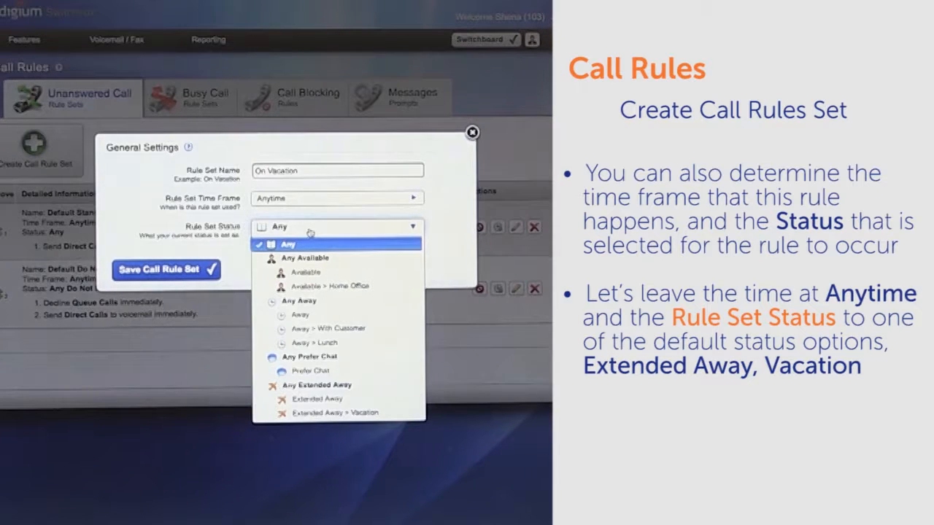
pyautogui.moveTo(314, 343)
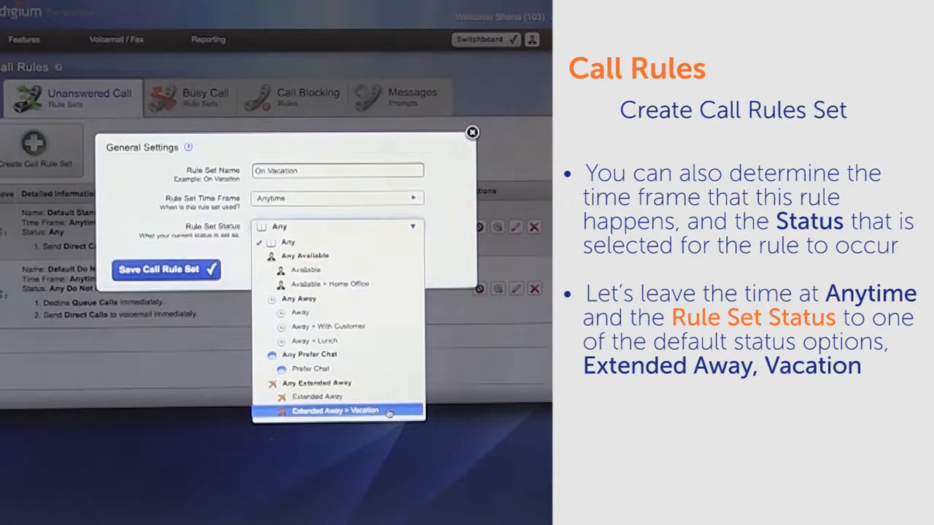
pyautogui.click(327, 410)
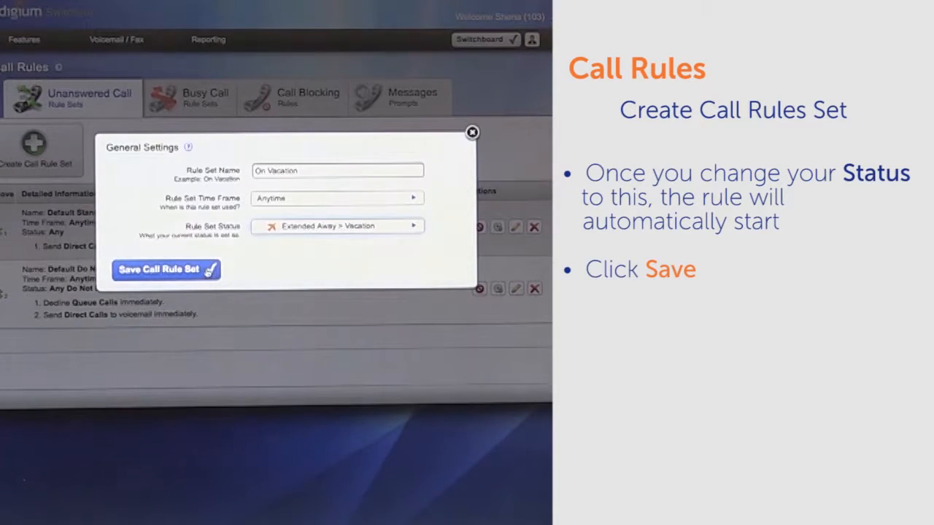
pyautogui.click(165, 269)
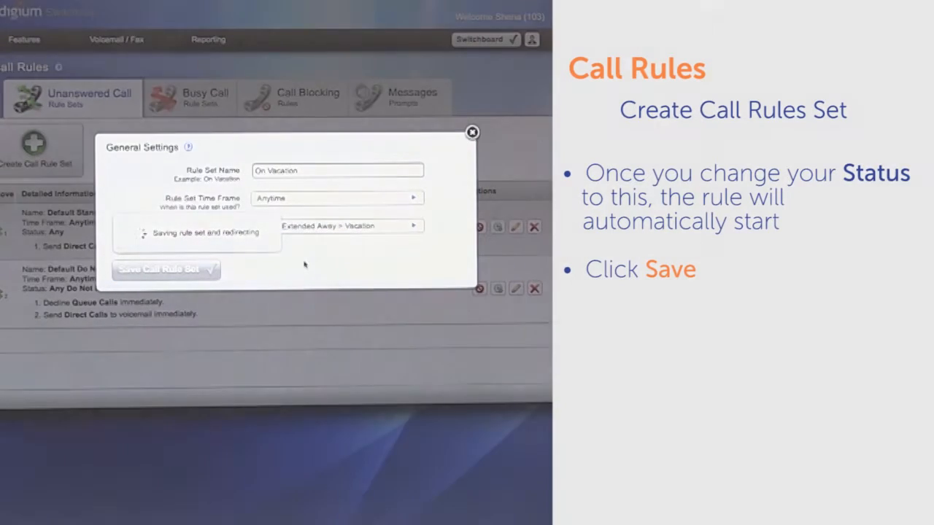
pyautogui.click(166, 269)
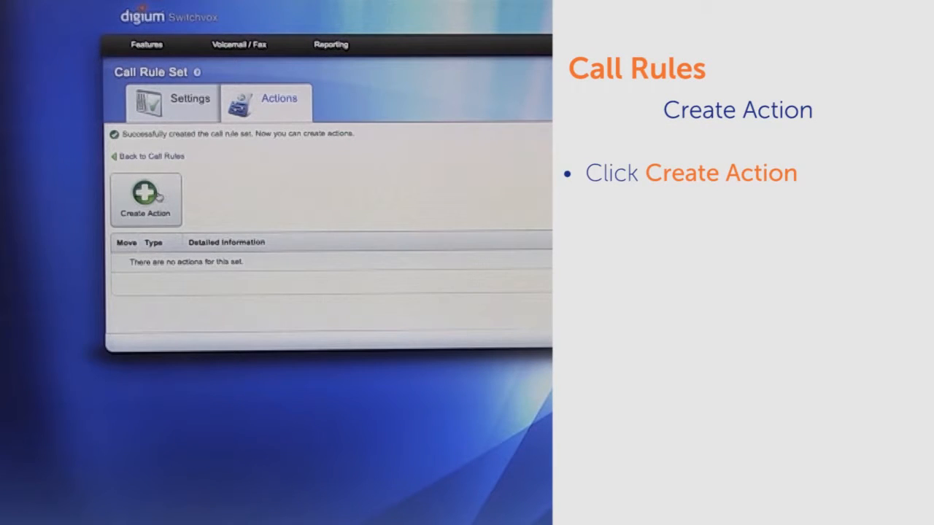
# - Add a new action of type Call Forward to the On Vacation rule set
pyautogui.click(145, 200)
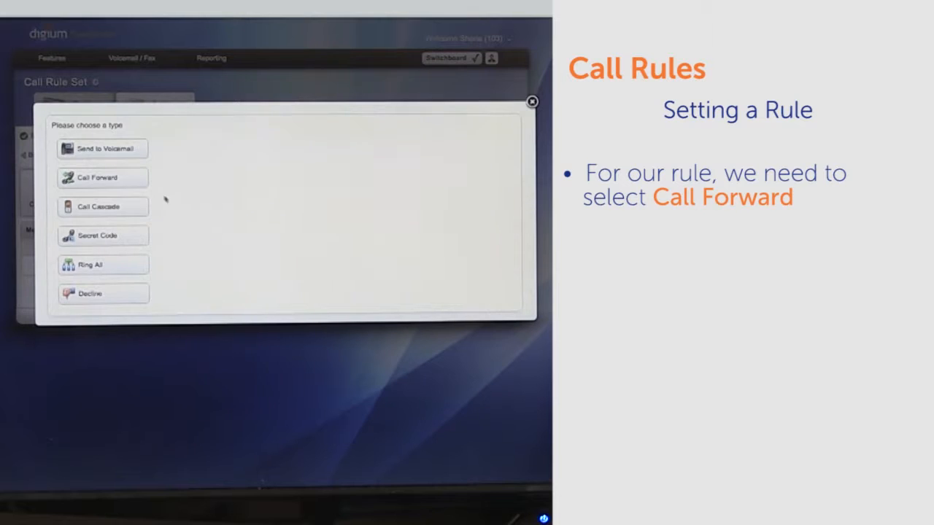
pyautogui.click(102, 178)
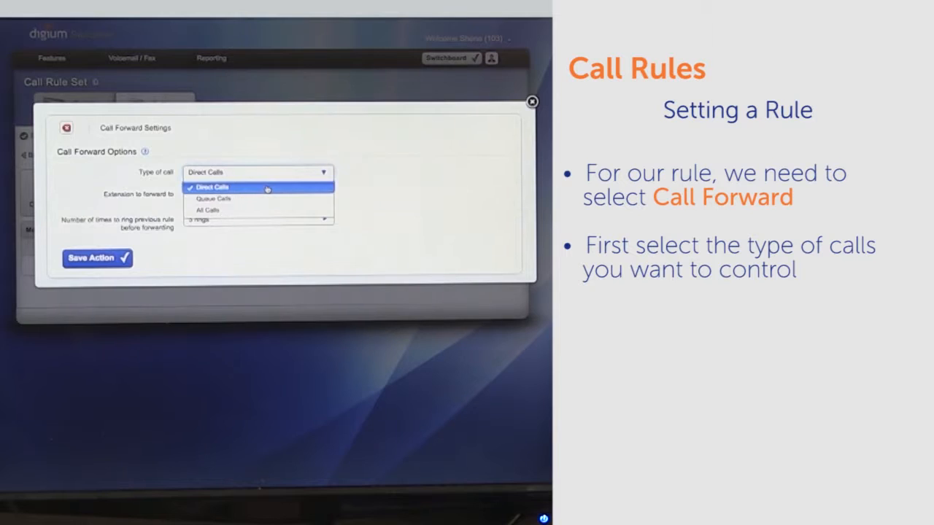
pyautogui.click(208, 211)
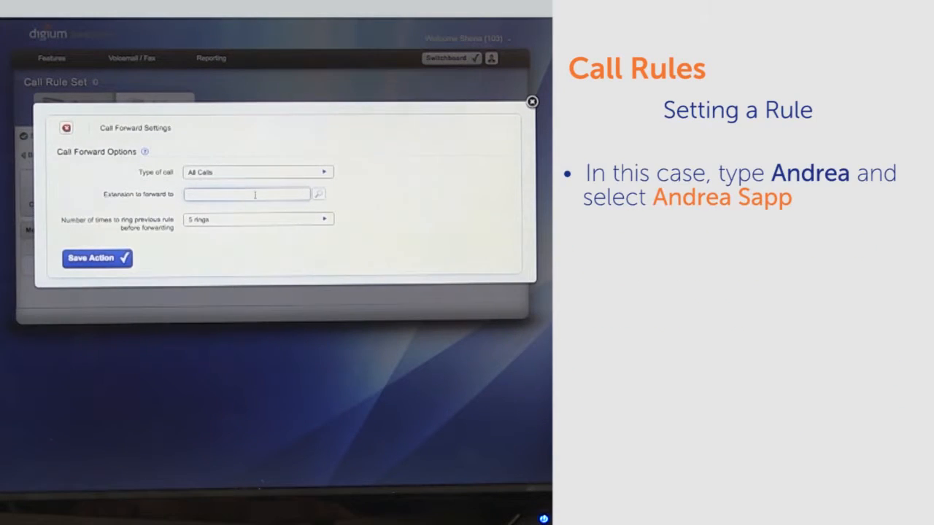
pyautogui.write('Andr')
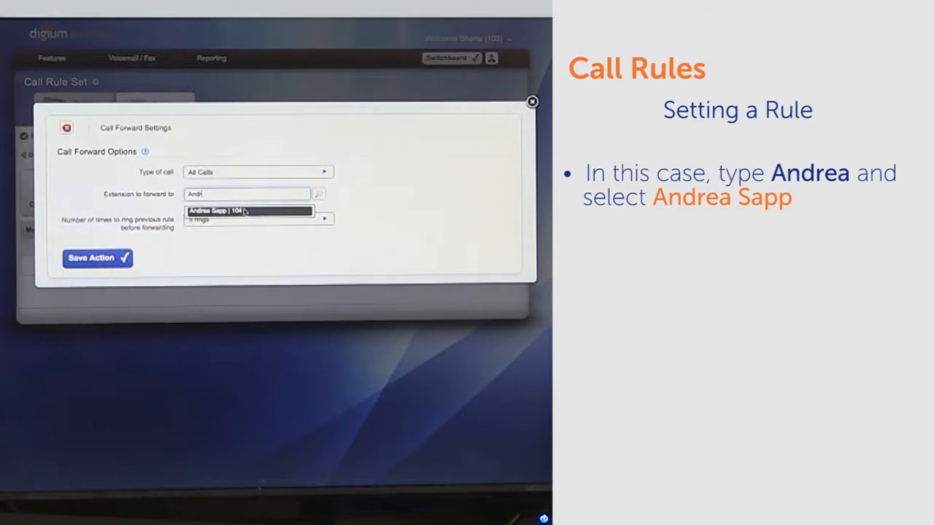
pyautogui.click(257, 219)
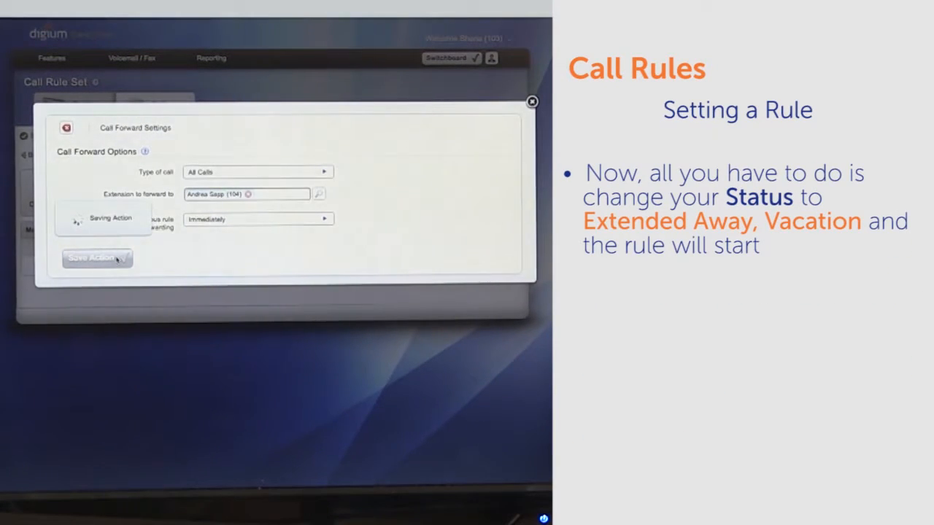
pyautogui.click(95, 258)
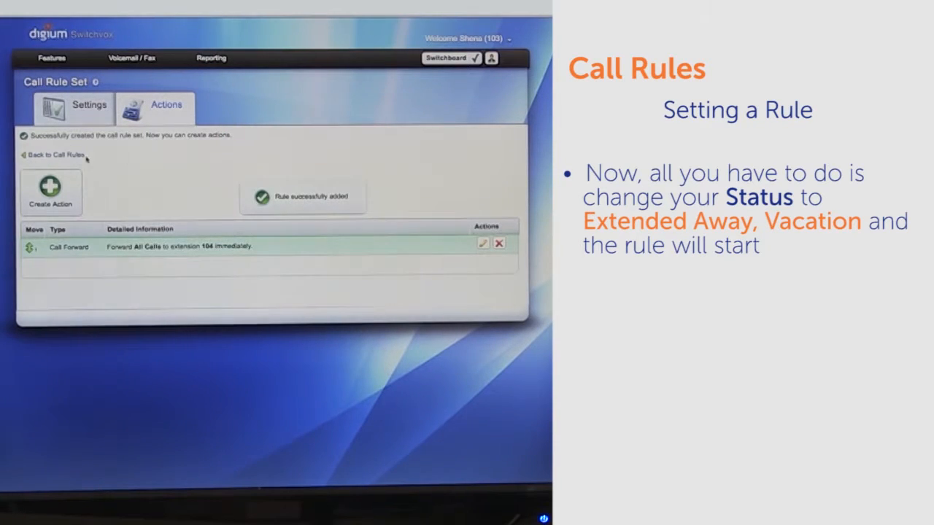
# - Set My Status to Extended Away > Vacation so the forwarding rule applies
pyautogui.click(492, 58)
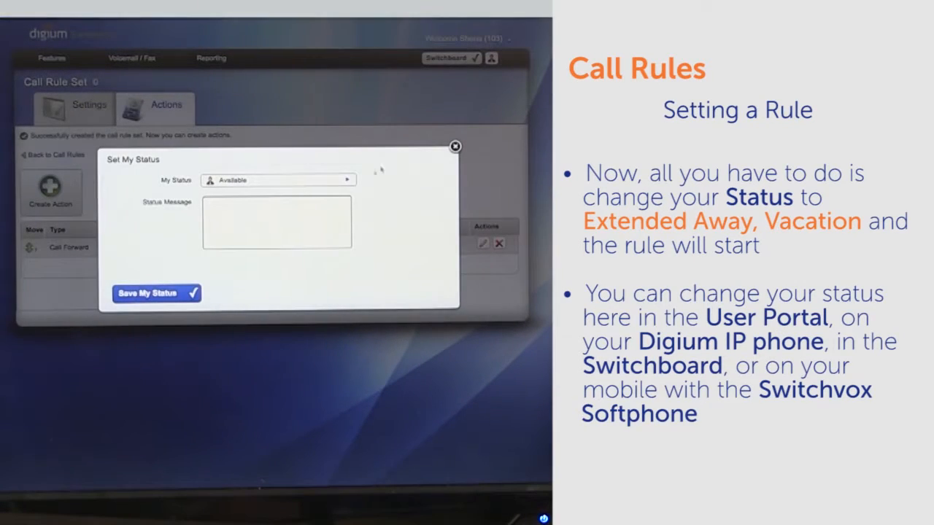
pyautogui.click(278, 180)
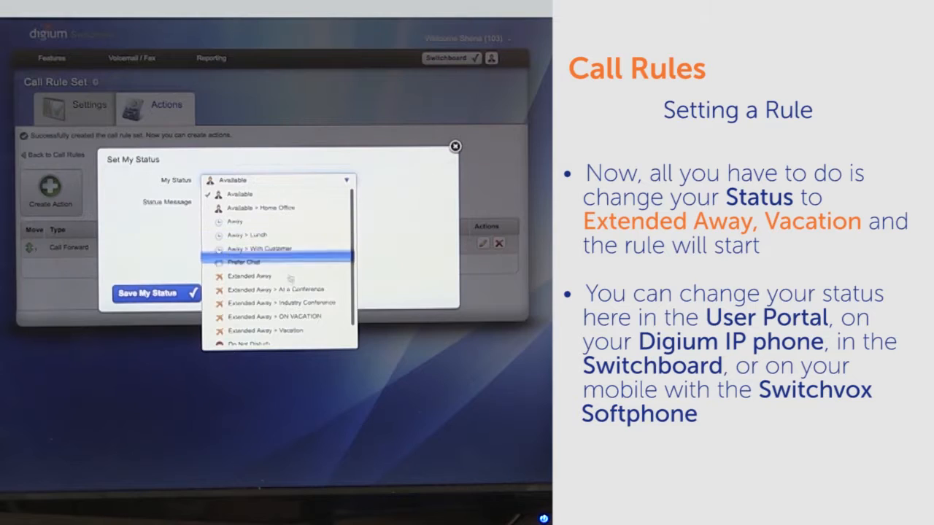
pyautogui.click(268, 316)
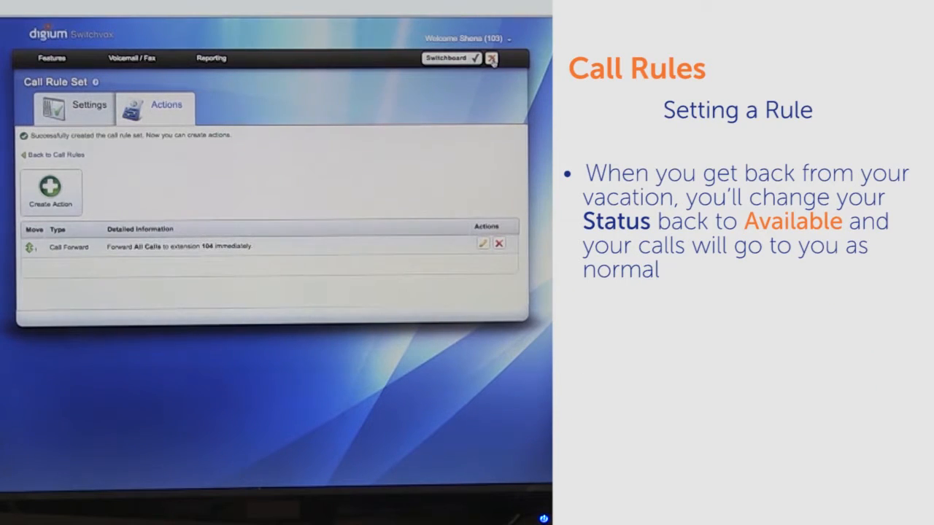
# - Change My Status back to Available
pyautogui.click(492, 59)
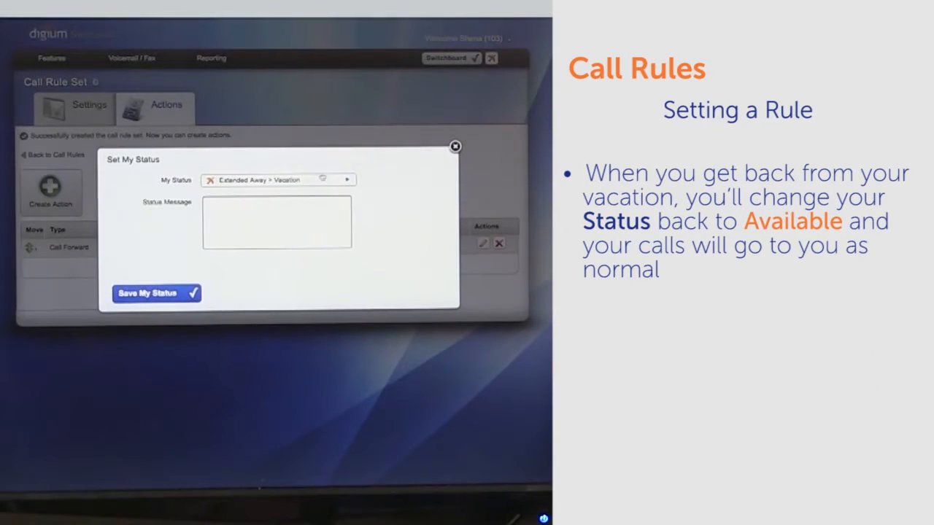
pyautogui.click(279, 180)
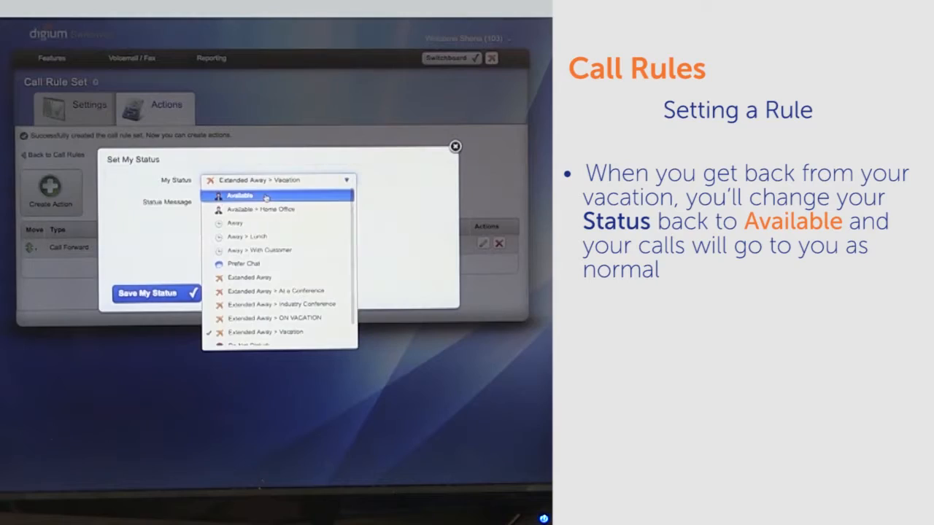
pyautogui.click(240, 196)
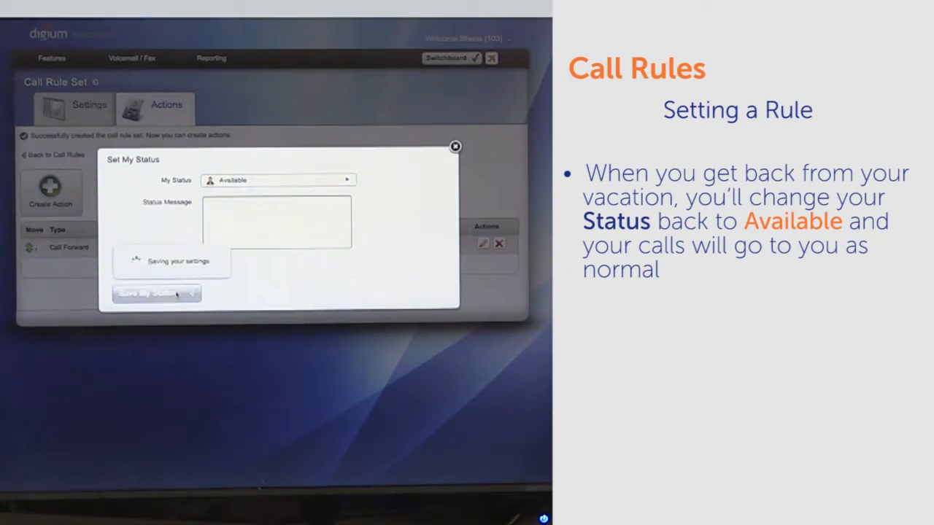